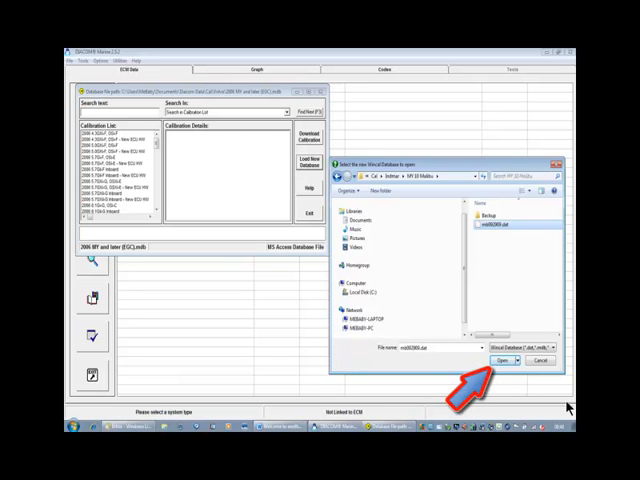
Load the chosen calibration database file into the Calibration Updater
left_click(504, 360)
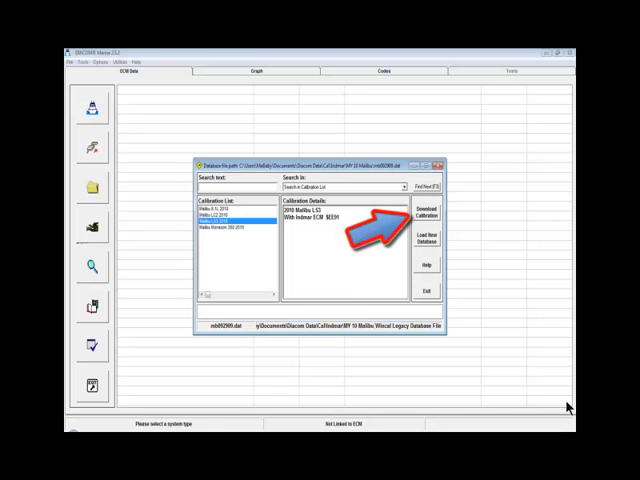
Start the ECM calibration download, reaching the uninterruptible-procedure warning
left_click(420, 212)
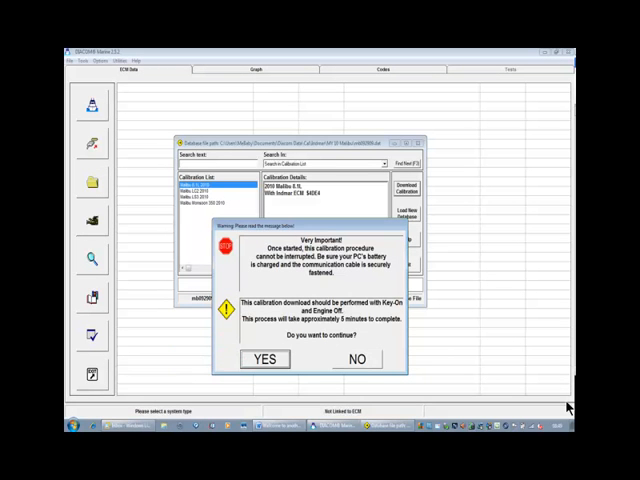
Confirm YES on the warning so the calibration downloads to the ECM
left_click(264, 360)
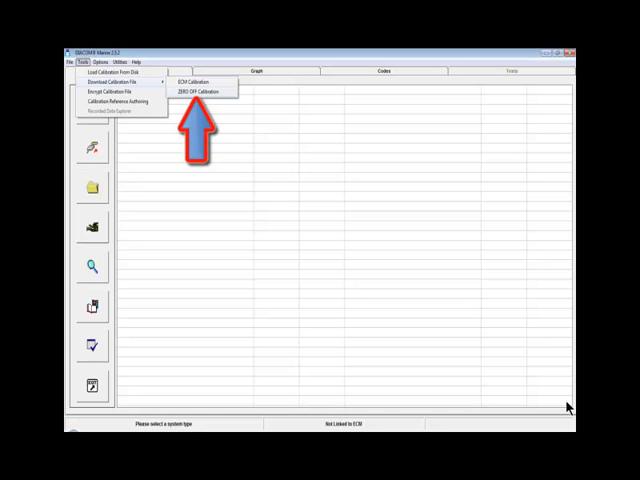
Choose ZERO OFF Calibration from the Download Calibration File submenu
left_click(200, 92)
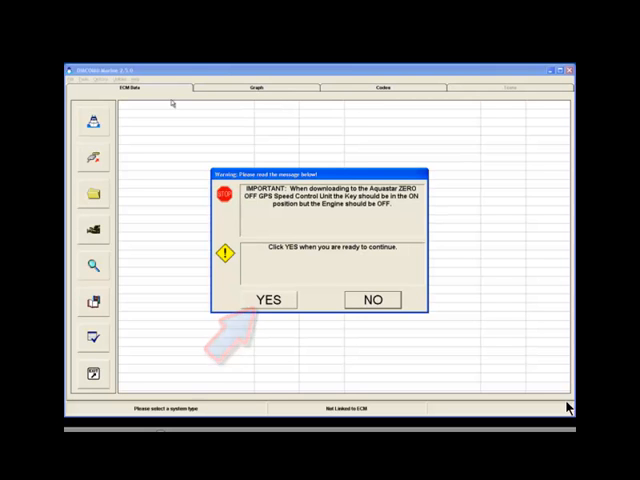
Confirm key-on, engine-off to reach the Download ZERO OFF Calibration File window
left_click(268, 300)
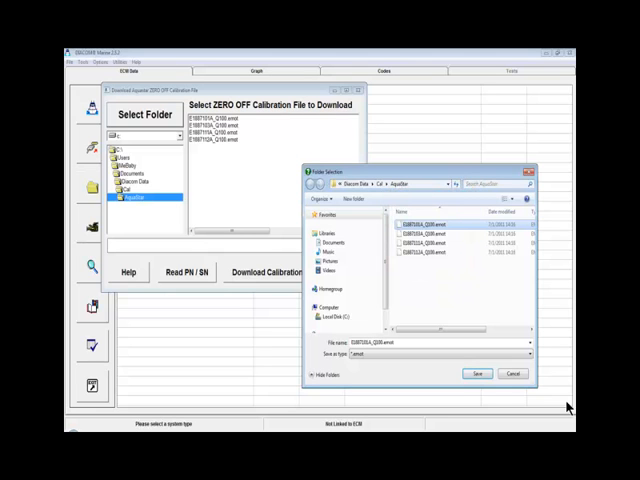
Read the module's hardware part number E1887011A and serial number 002832
left_click(260, 344)
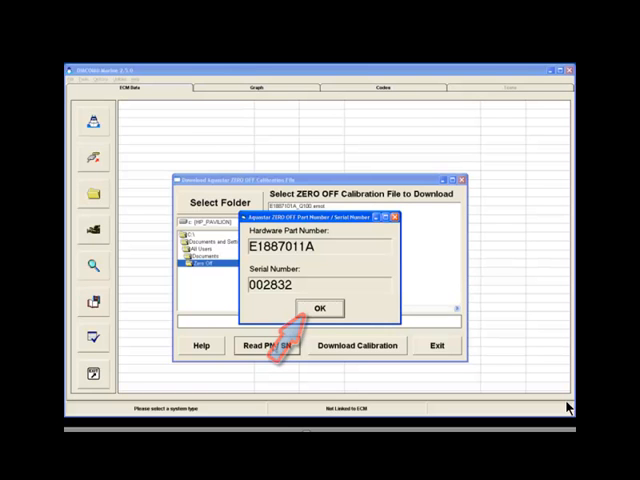
Dismiss the PN/SN readout and select the Zero-Off calibration file for download
left_click(320, 308)
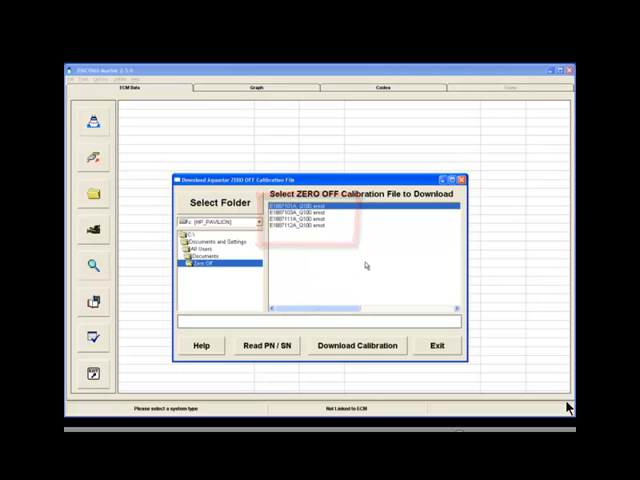
left_click(356, 344)
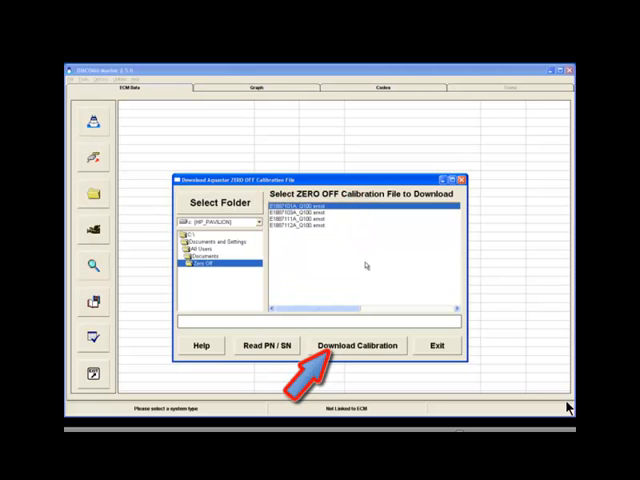